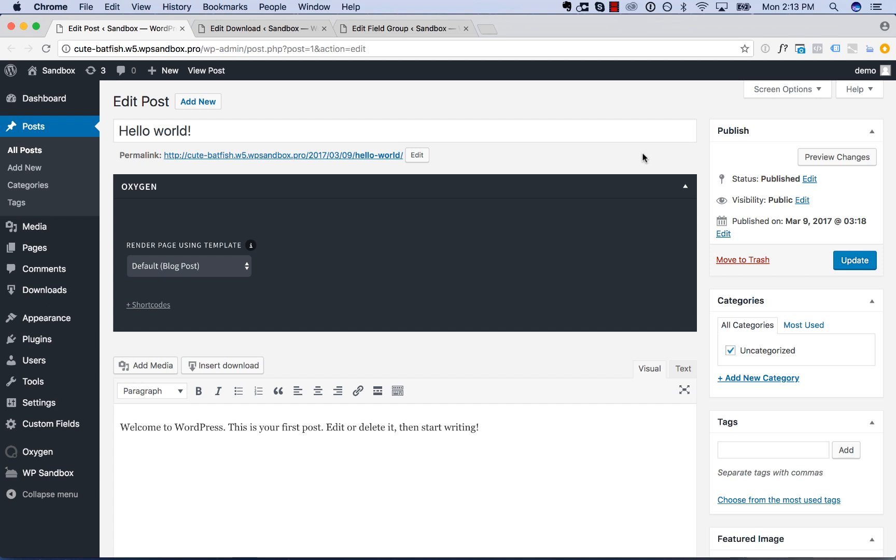
mouse_move(371, 243)
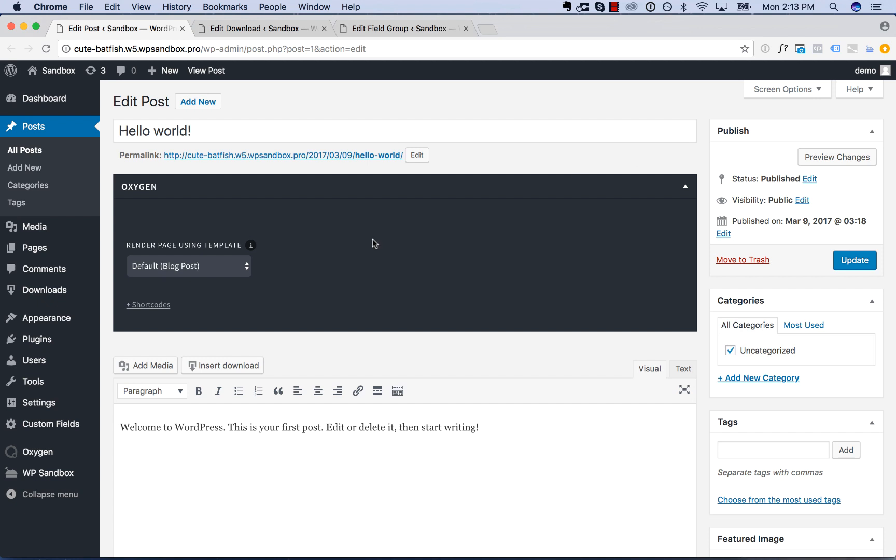
mouse_move(421, 332)
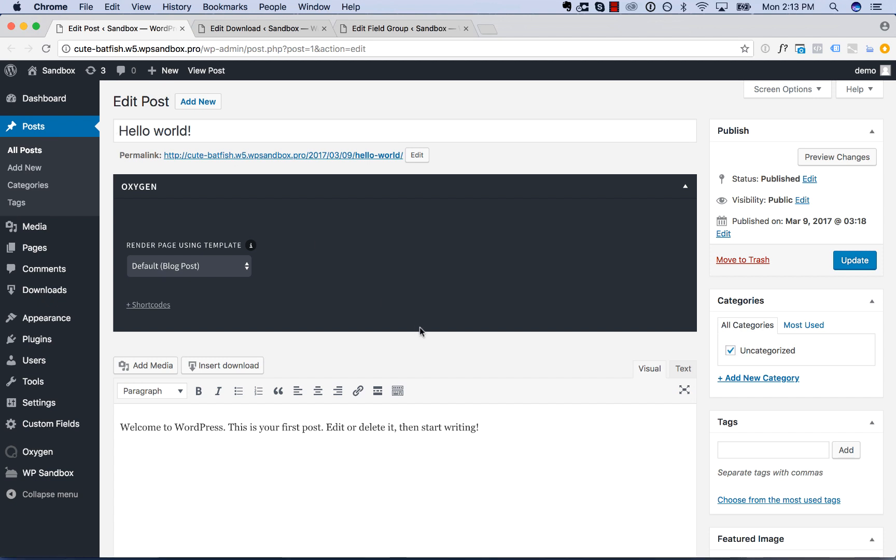
Scroll the My Group field group editor and bring up the Oxygen admin menu.
left_click(684, 186)
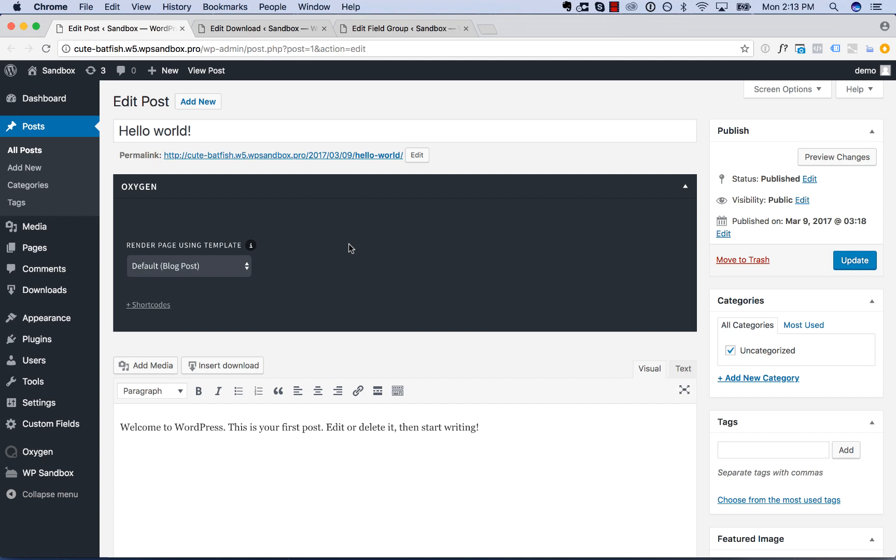
mouse_move(240, 270)
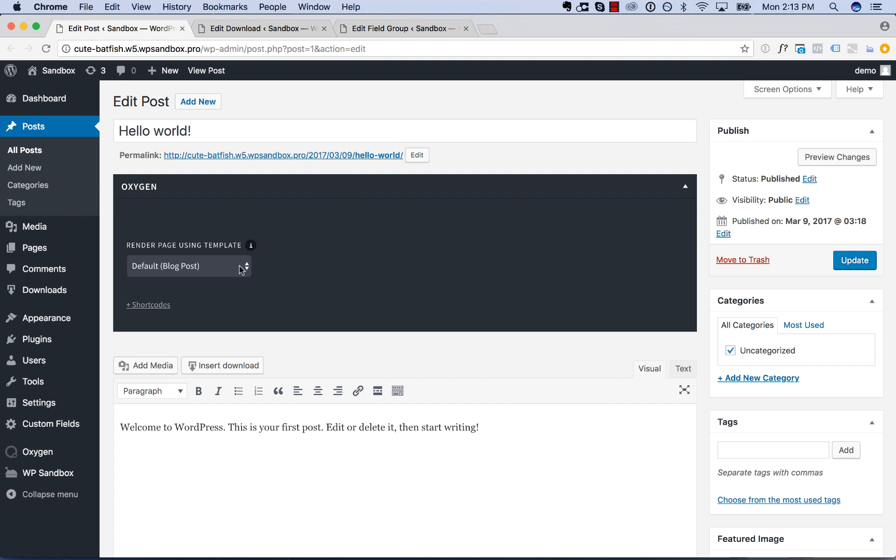
mouse_move(405, 276)
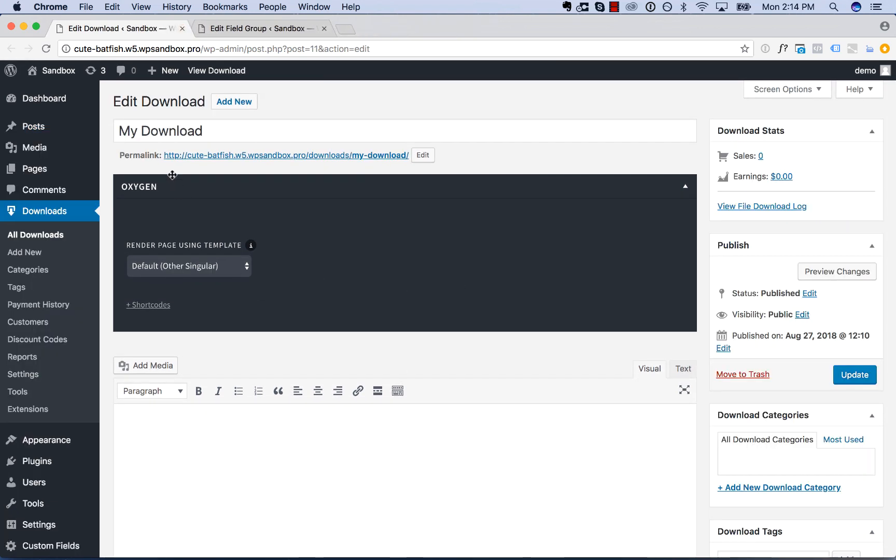
scroll("down", 3)
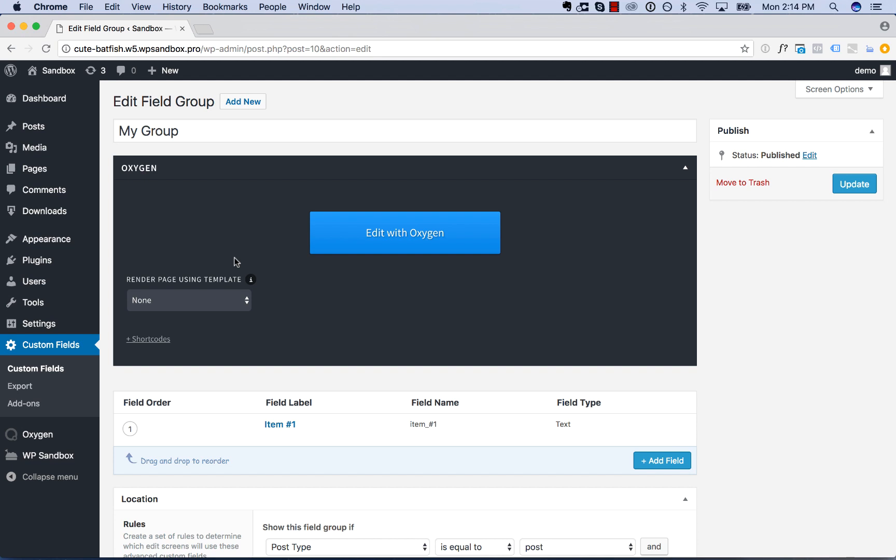
mouse_move(59, 344)
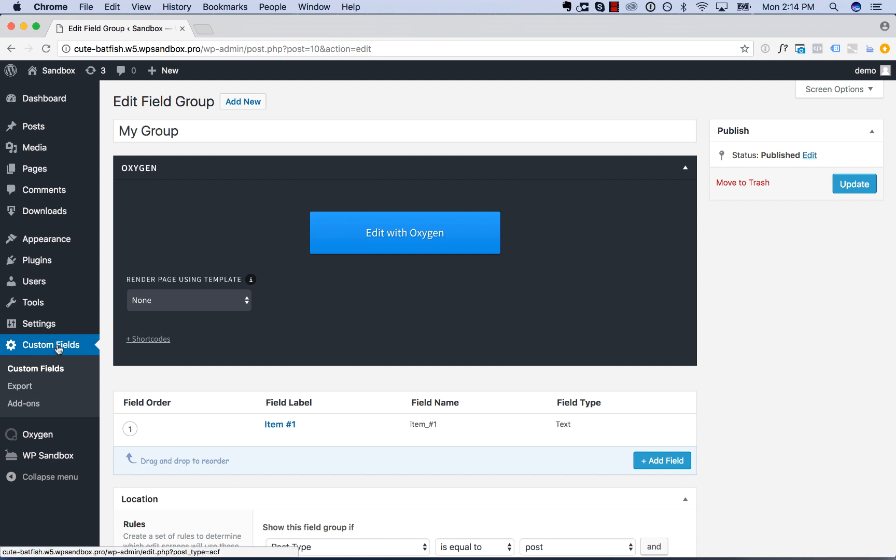
mouse_move(67, 376)
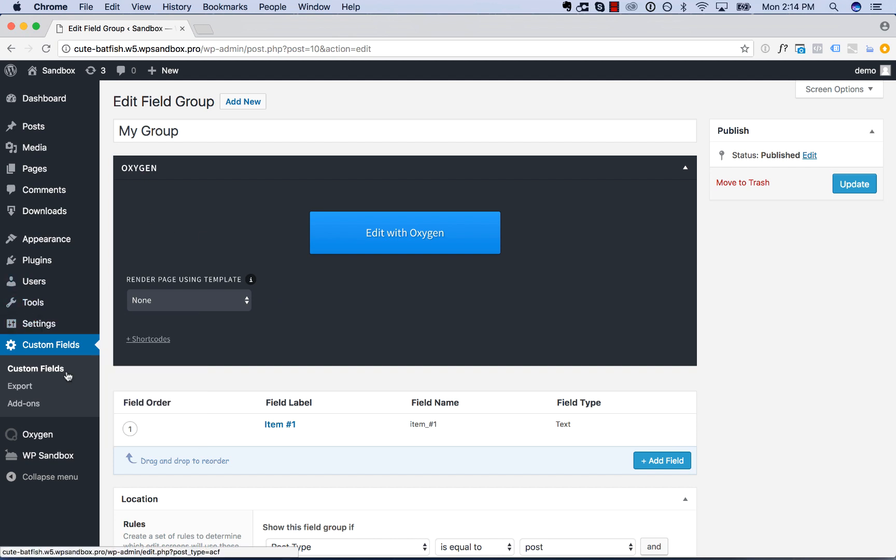
mouse_move(226, 201)
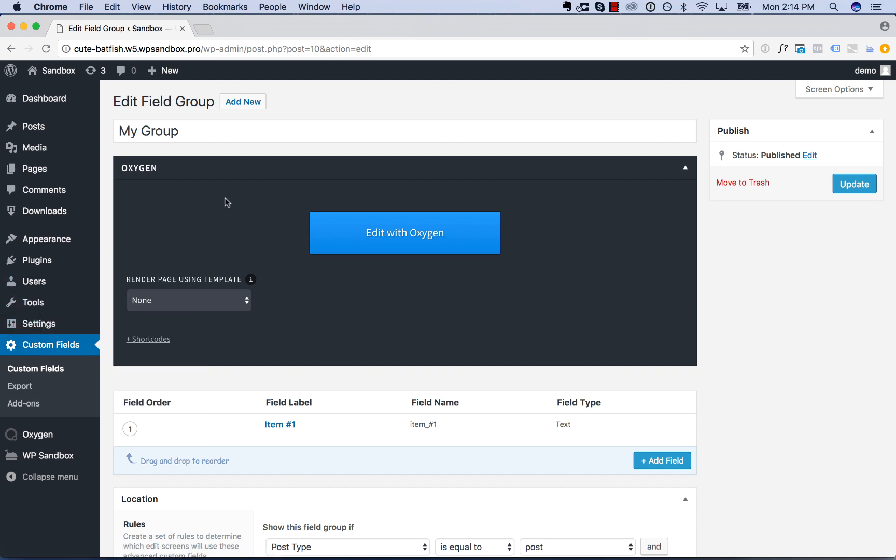
mouse_move(45, 98)
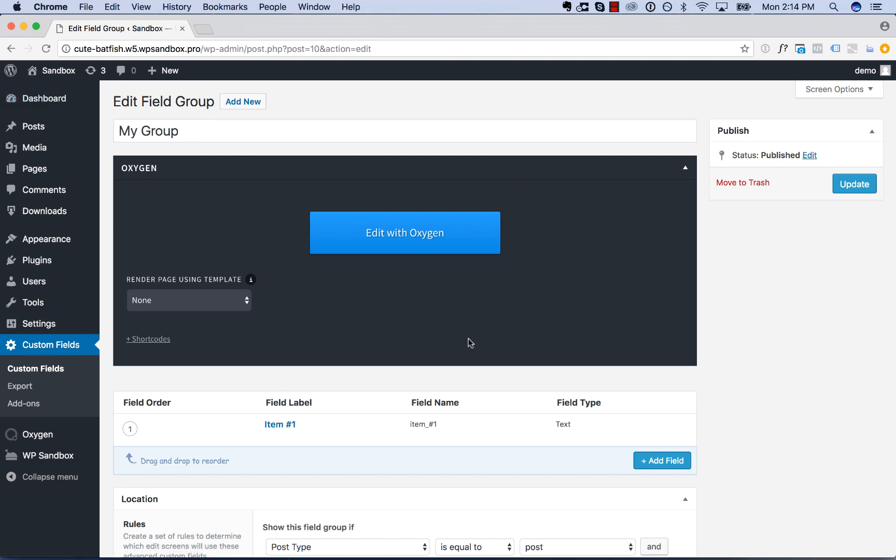
mouse_move(415, 370)
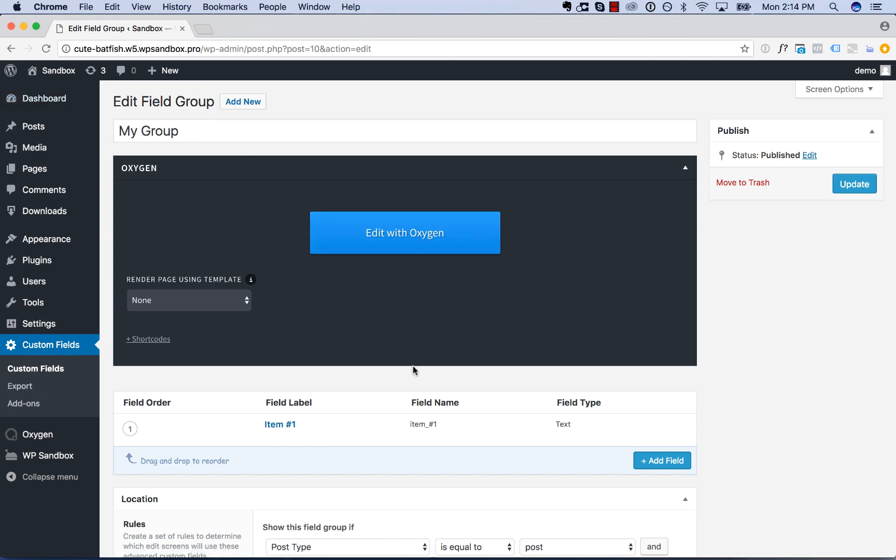
mouse_move(432, 335)
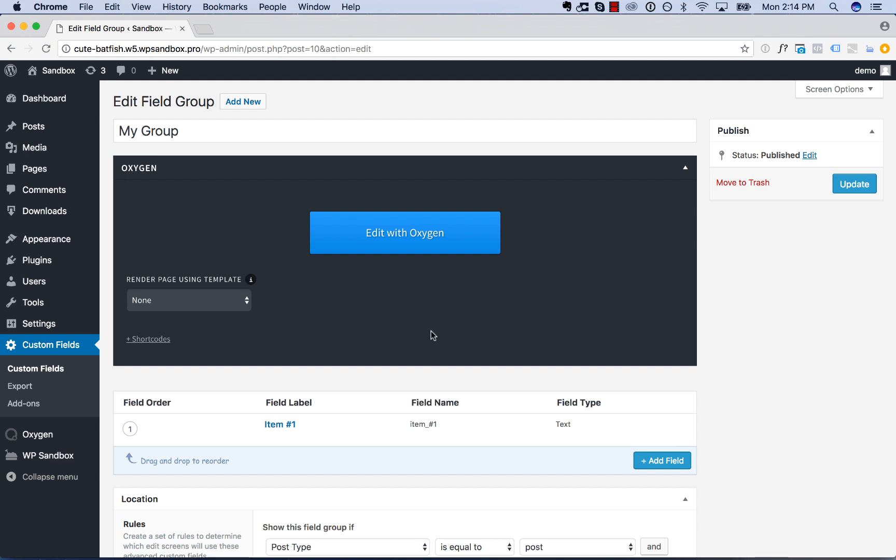
left_click(125, 487)
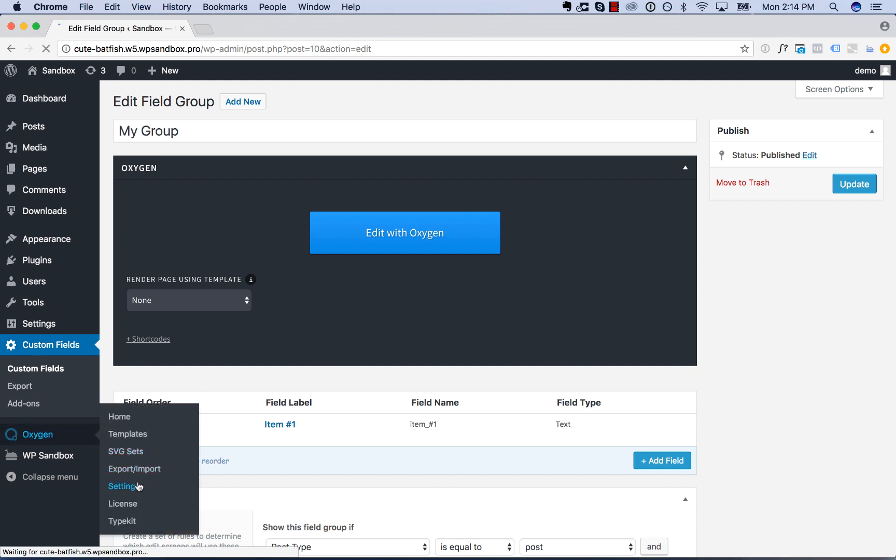
In Oxygen's Post Type Manager, hide the metabox on post, acf, download and EDD types, and save.
left_click(122, 486)
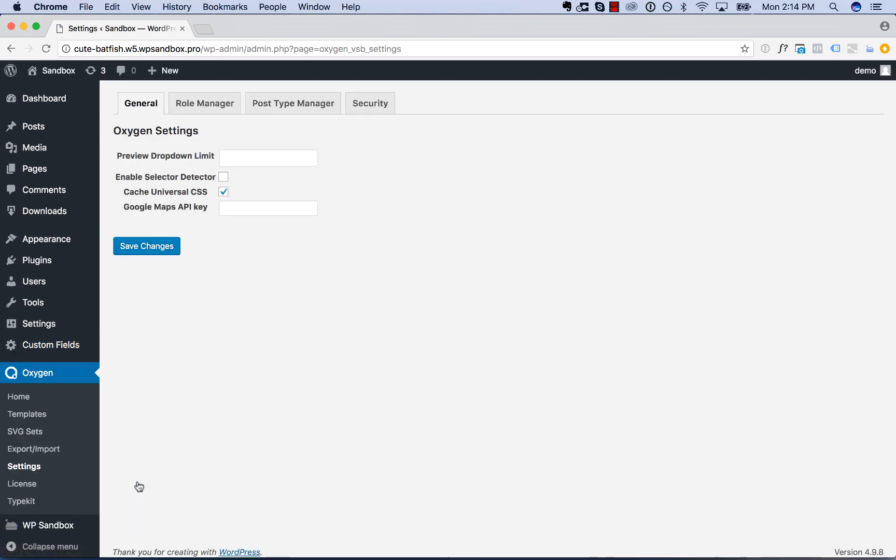
left_click(292, 103)
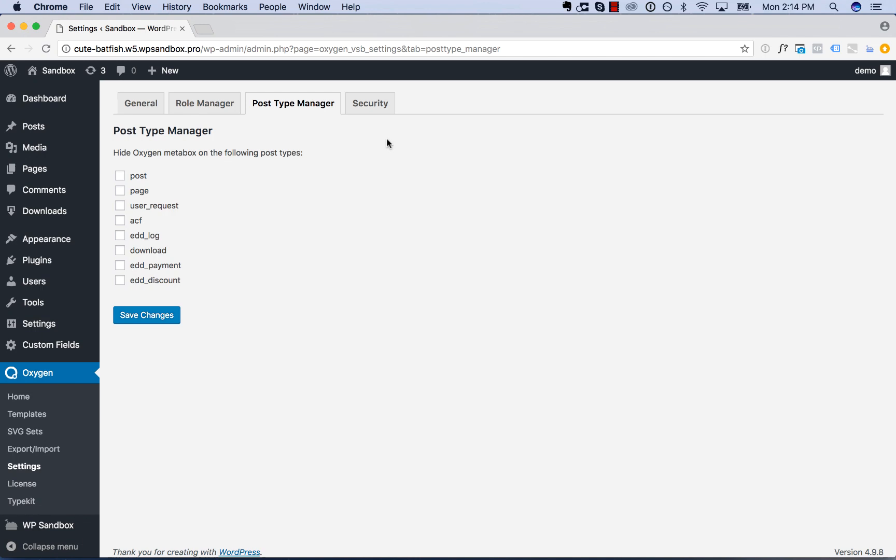
mouse_move(224, 232)
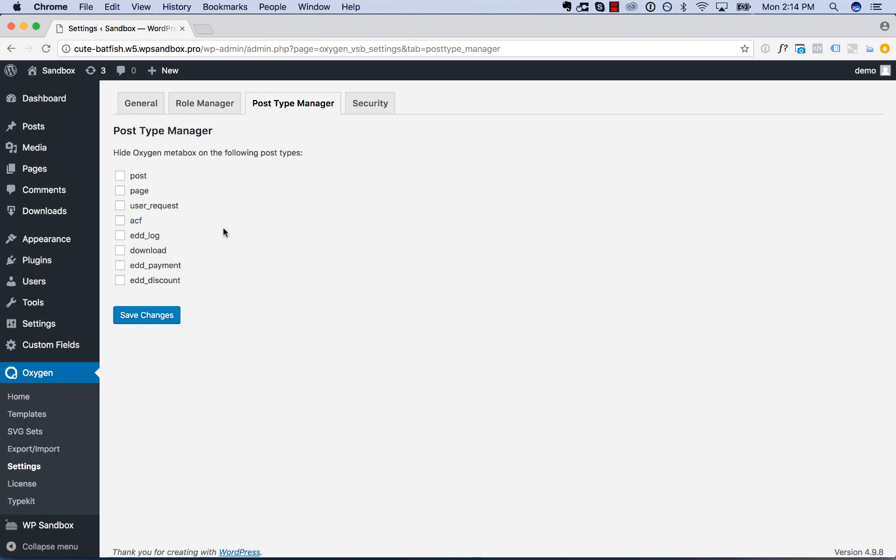
mouse_move(171, 269)
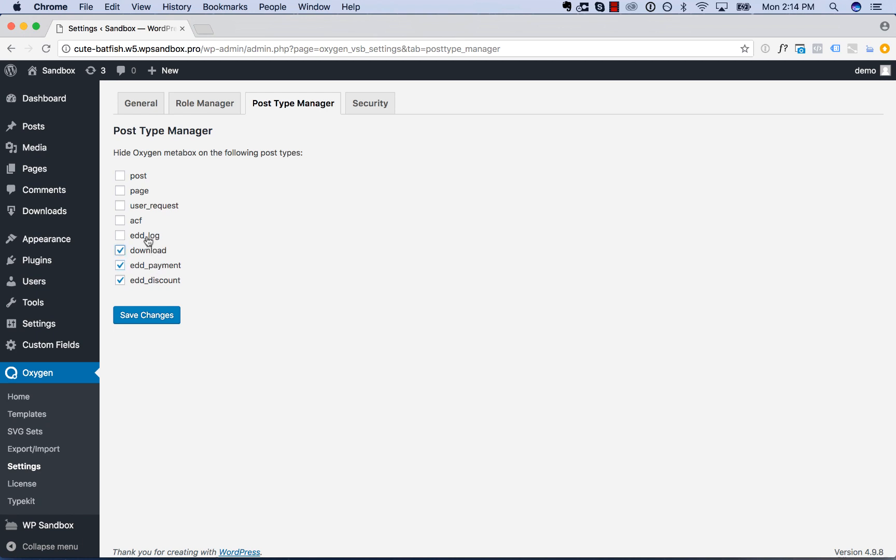
left_click(119, 235)
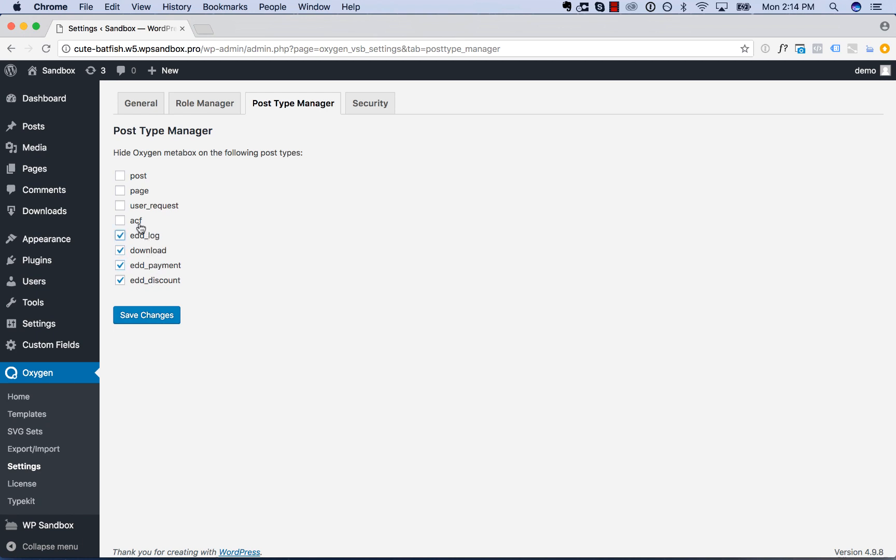
left_click(119, 220)
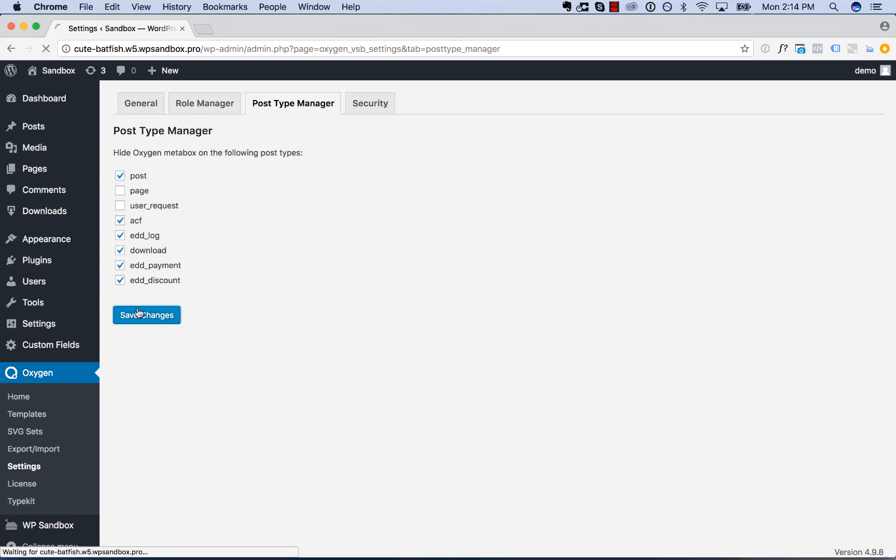
left_click(146, 315)
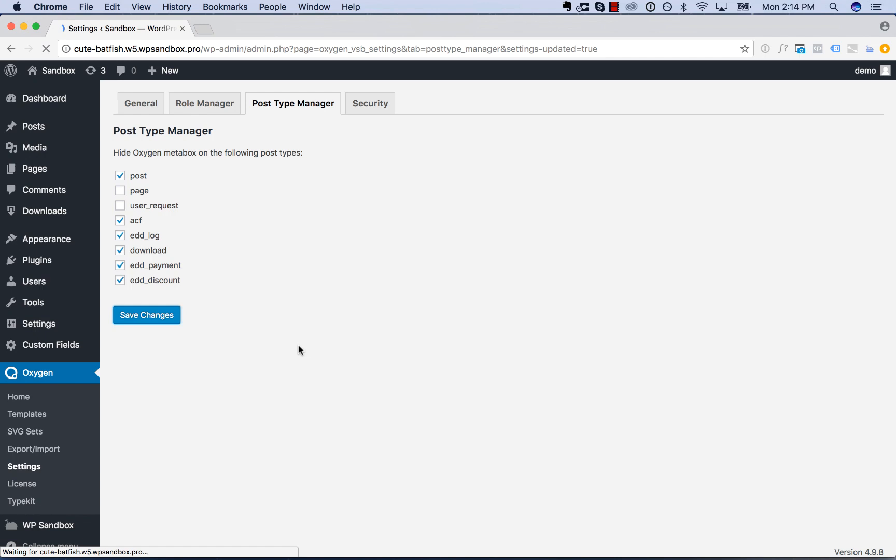
mouse_move(33, 126)
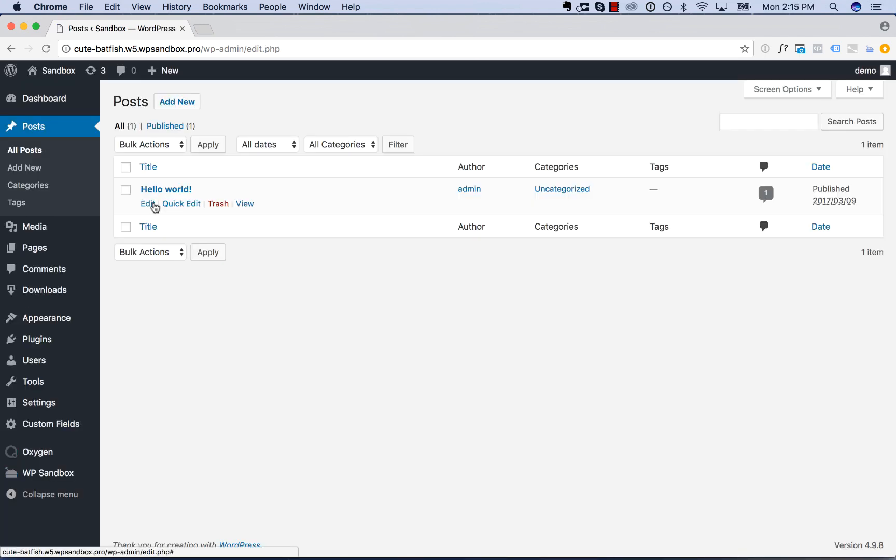
Edit the Hello world post, confirm the Oxygen metabox is gone, and view it publicly.
left_click(147, 203)
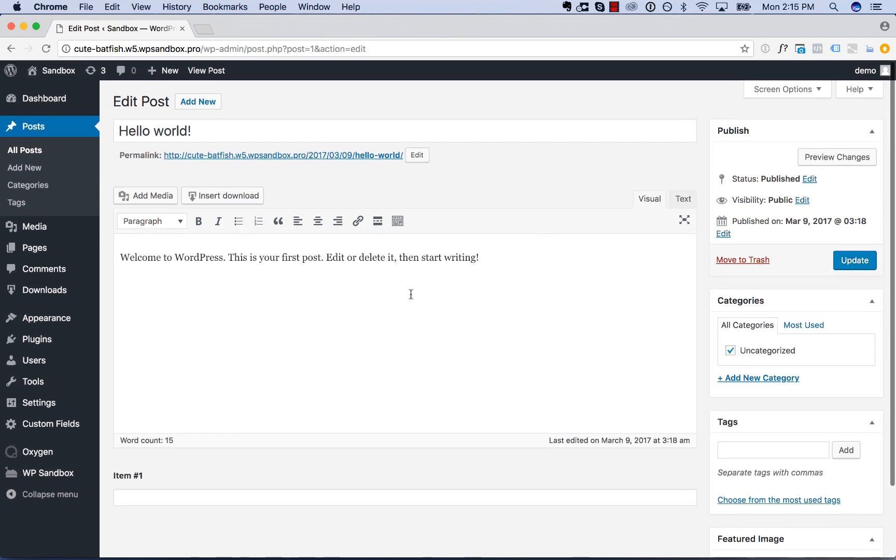
left_click(282, 155)
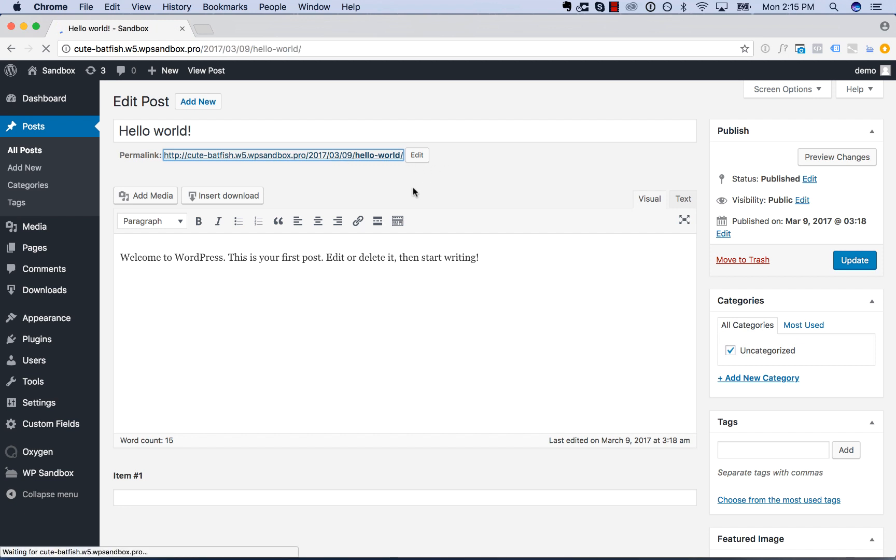
left_click(205, 71)
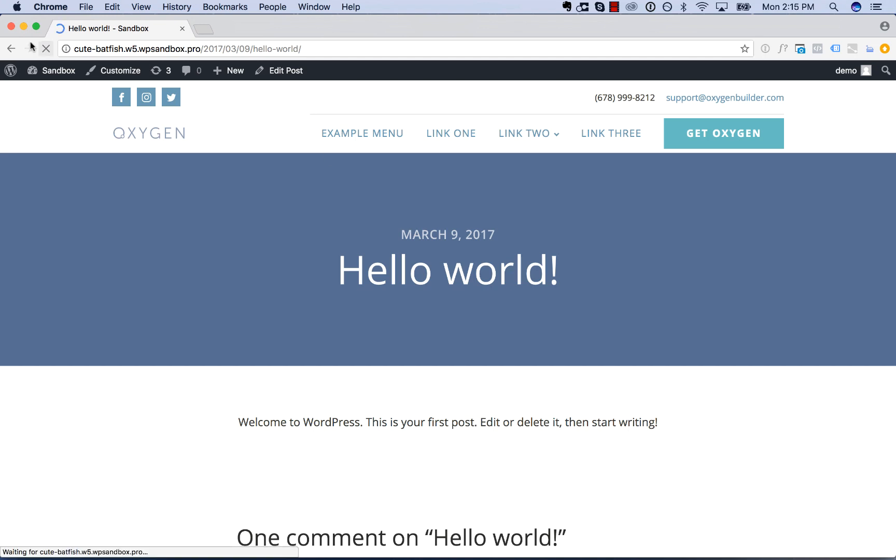
left_click(285, 70)
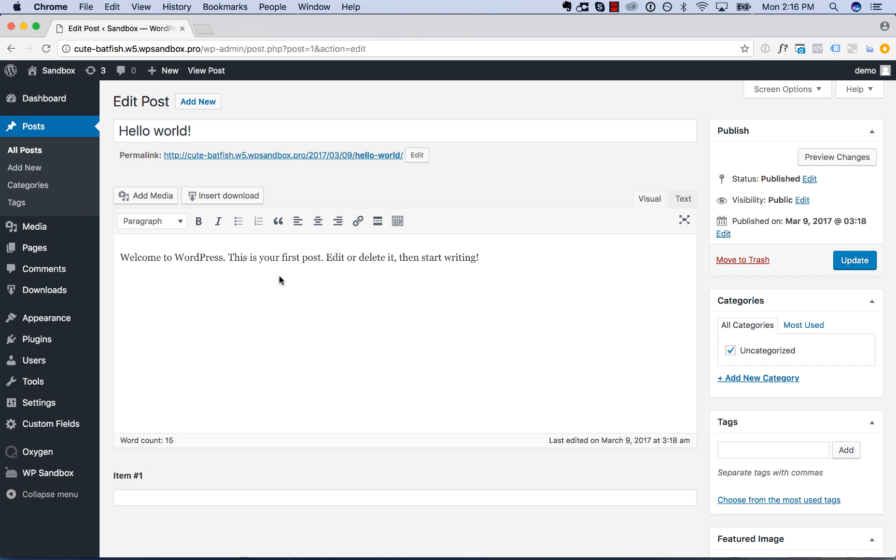